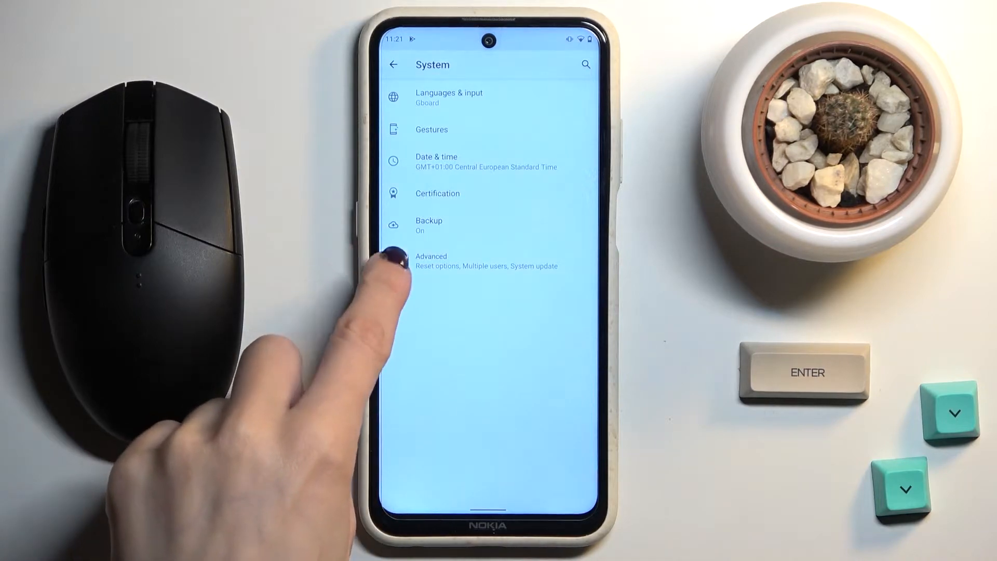
Expand Advanced under System and go into Reset options.
{"action": "left_click", "coordinate": [452, 261]}
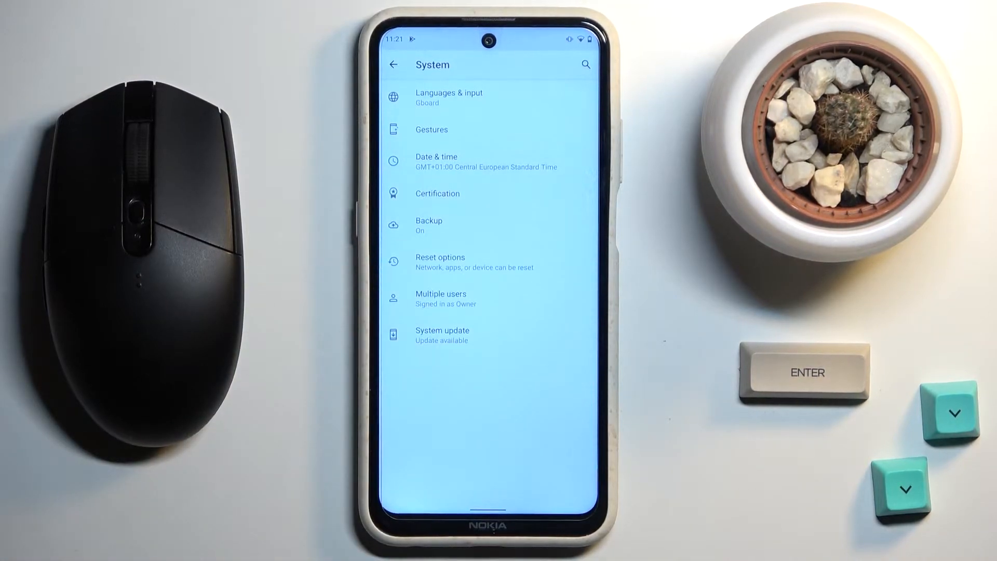
{"action": "left_click", "coordinate": [440, 262]}
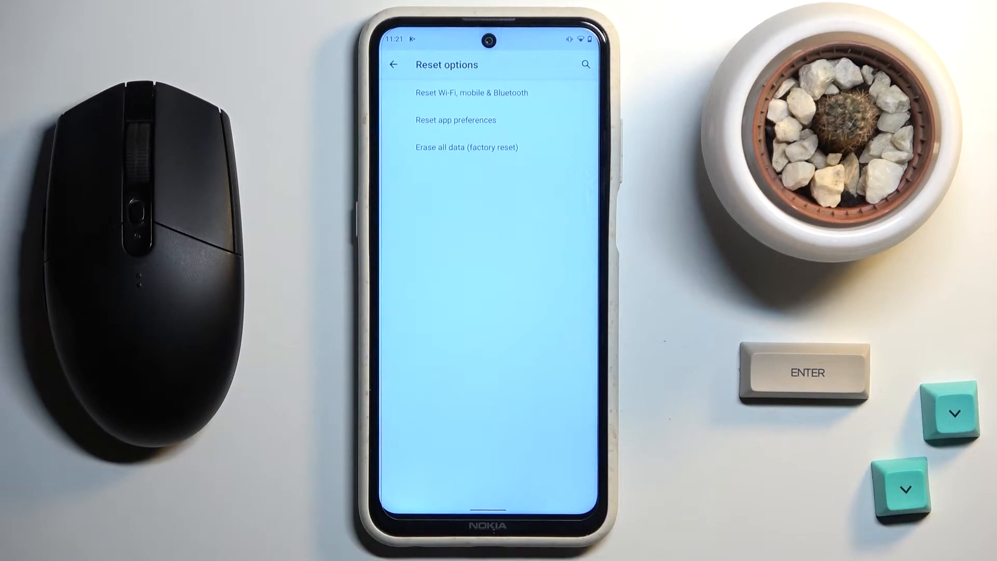
Reset Wi-Fi, mobile & Bluetooth settings, confirming the irreversible RESET SETTINGS prompt.
{"action": "left_click", "coordinate": [454, 119]}
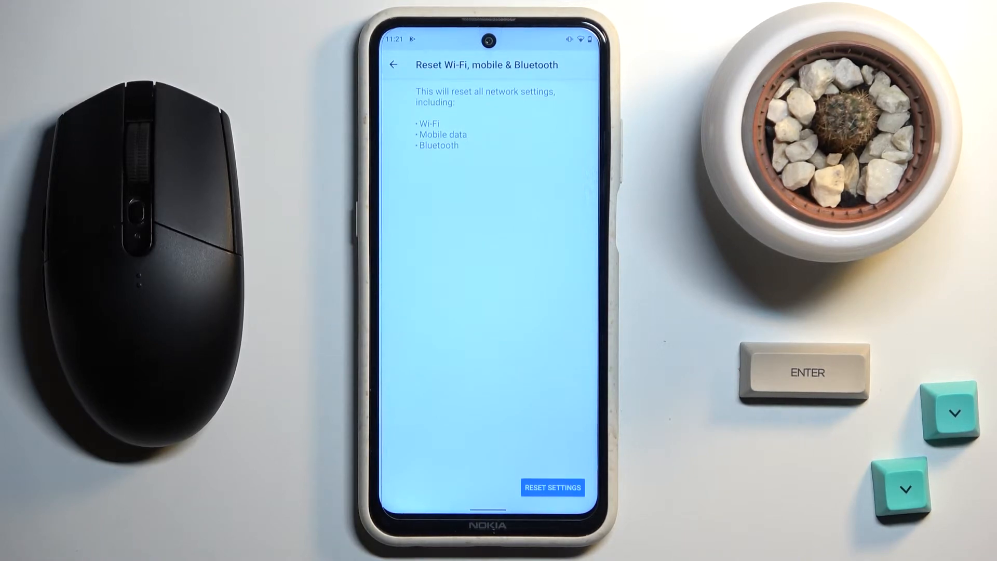
{"action": "left_click", "coordinate": [552, 487]}
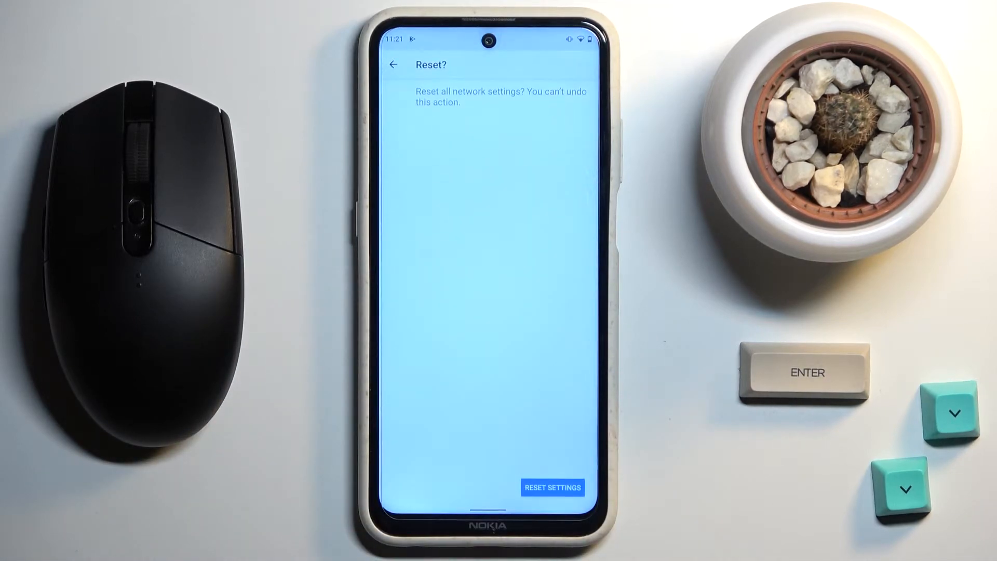
{"action": "left_click", "coordinate": [552, 487]}
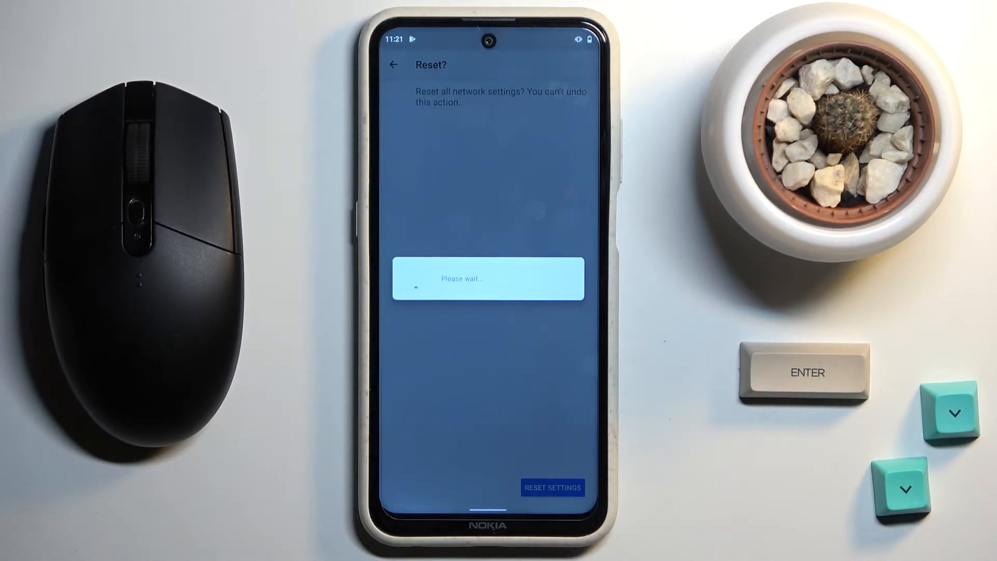